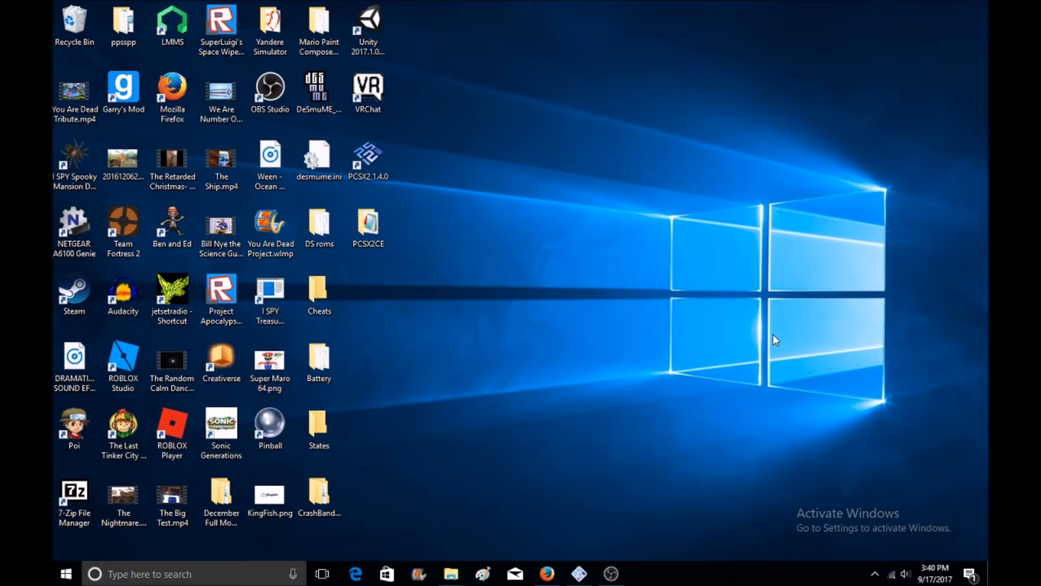
{"action": "mouse_move", "coordinate": [445, 201]}
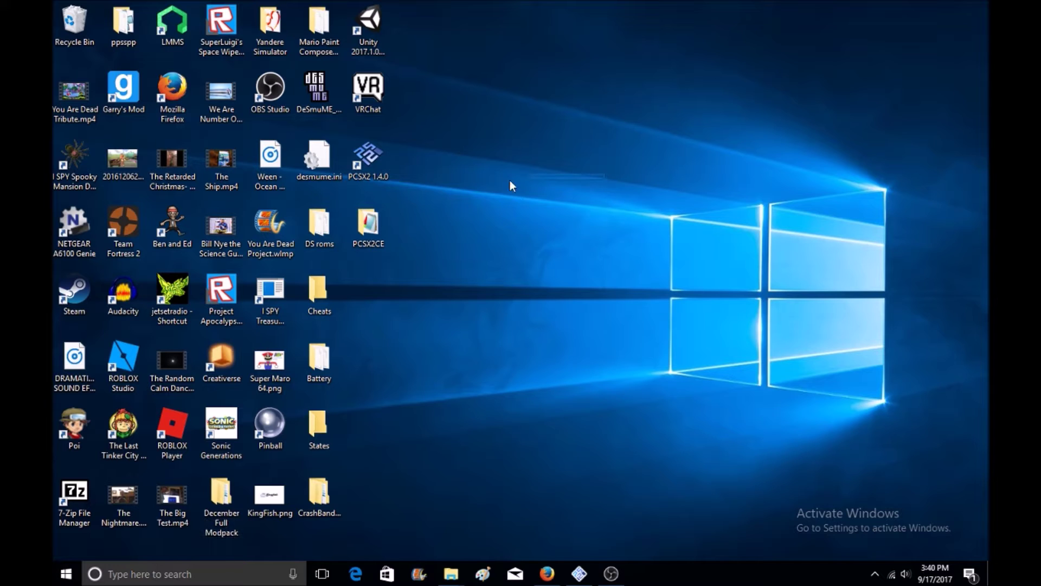
{"action": "mouse_move", "coordinate": [499, 236]}
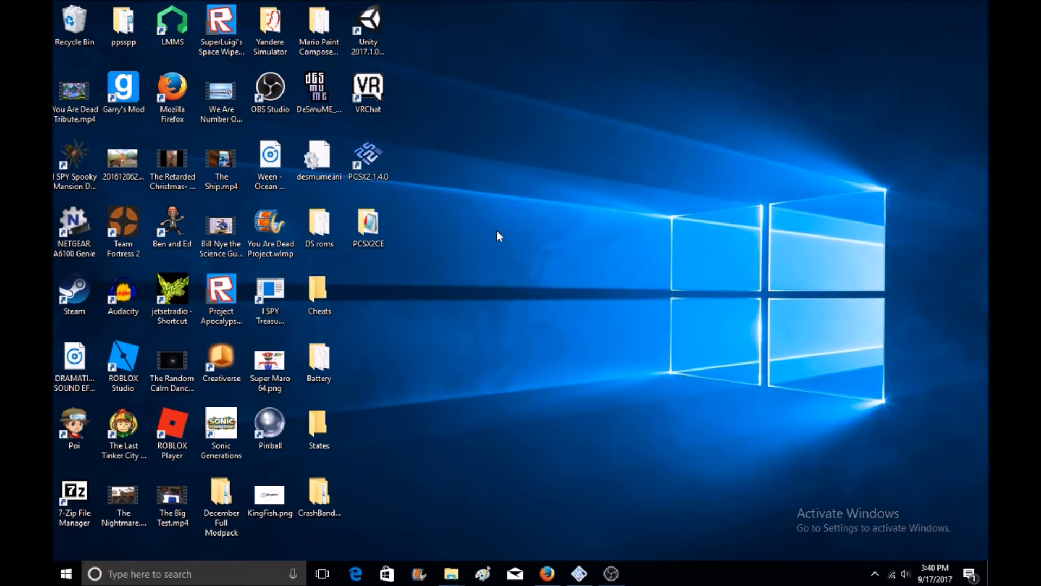
Step: Show the Emuparadise Wrath of Cortex ISO download page in Firefox, then minimize the browser
{"action": "left_click", "coordinate": [368, 227]}
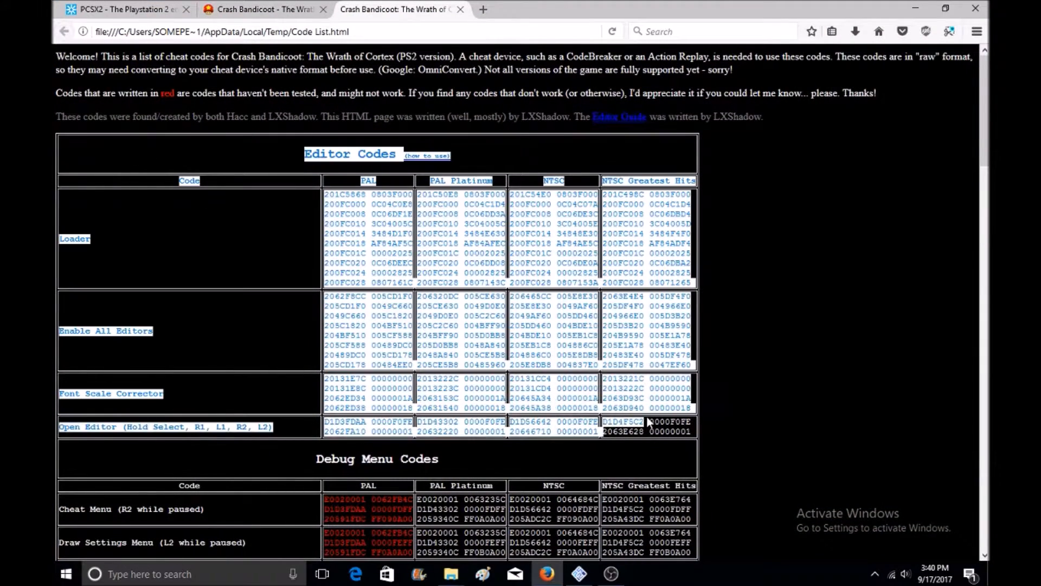
{"action": "left_click", "coordinate": [263, 10]}
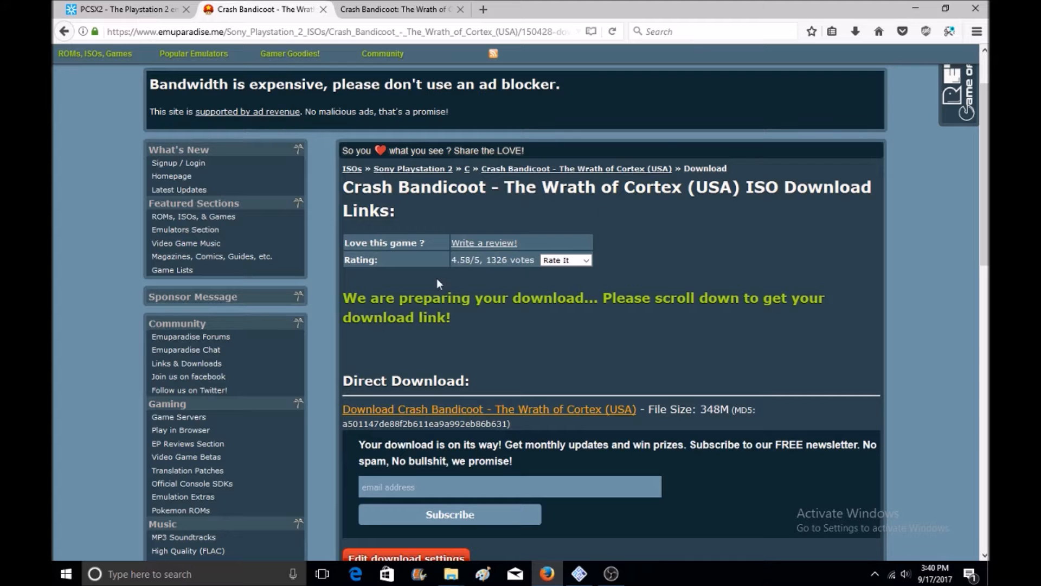
{"action": "mouse_move", "coordinate": [637, 210]}
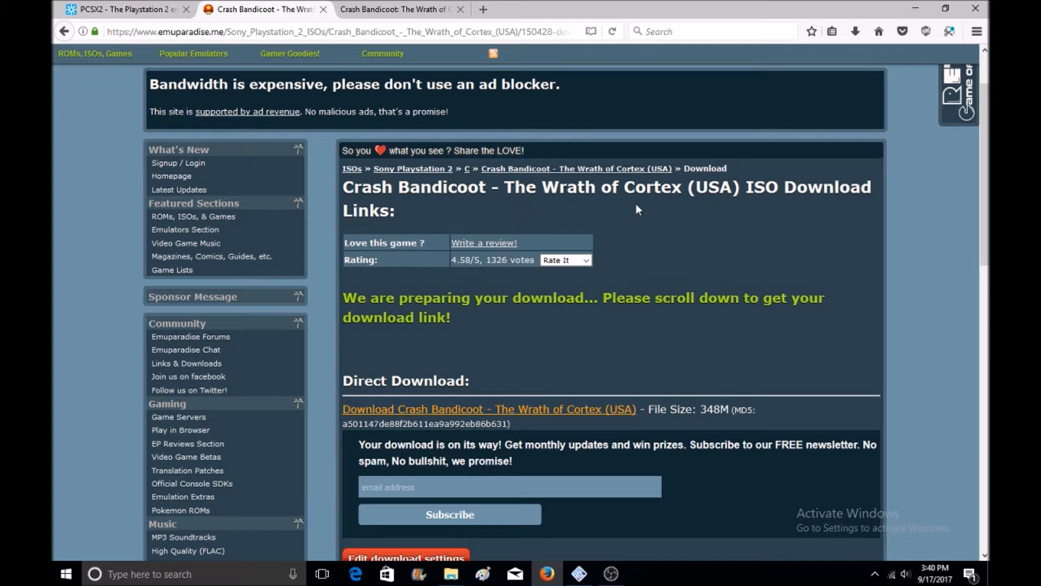
{"action": "left_click", "coordinate": [399, 10]}
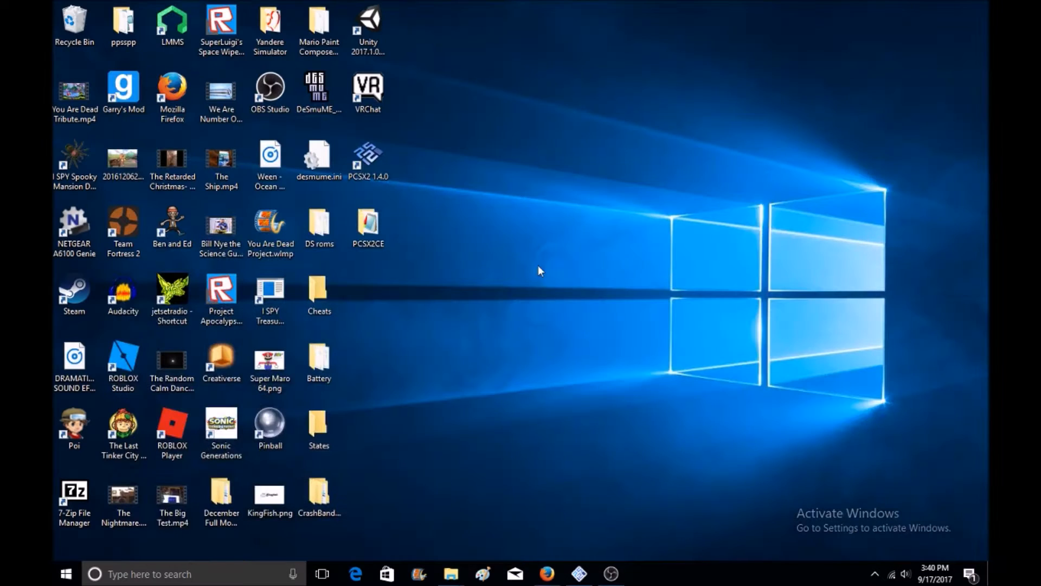
Step: Run PCSX2CE.jar from the PCSX2CE folder with the Java Platform SE binary
{"action": "double_click", "coordinate": [367, 228]}
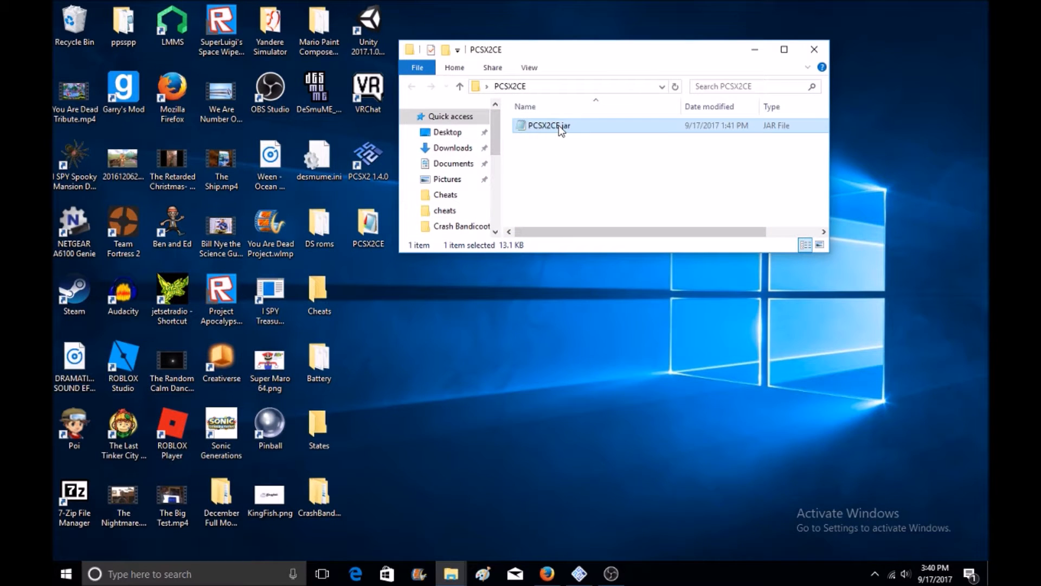
{"action": "right_click", "coordinate": [546, 126]}
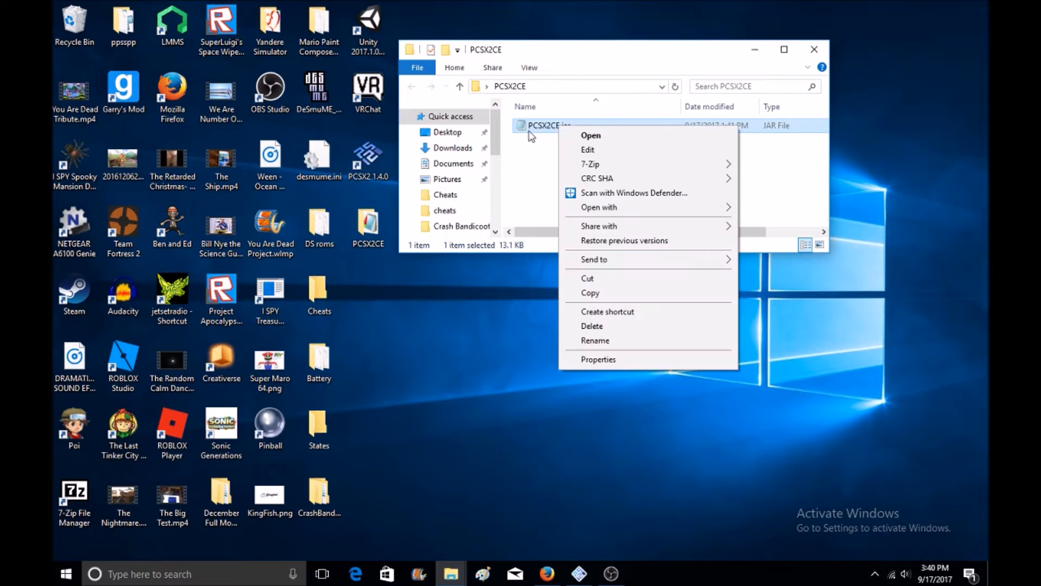
{"action": "mouse_move", "coordinate": [593, 211]}
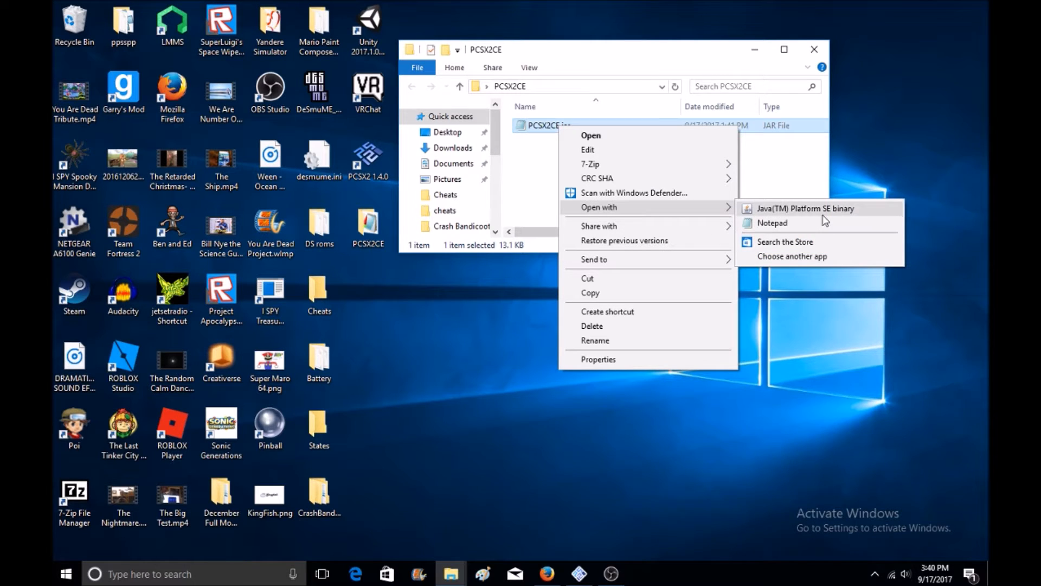
{"action": "left_click", "coordinate": [518, 225]}
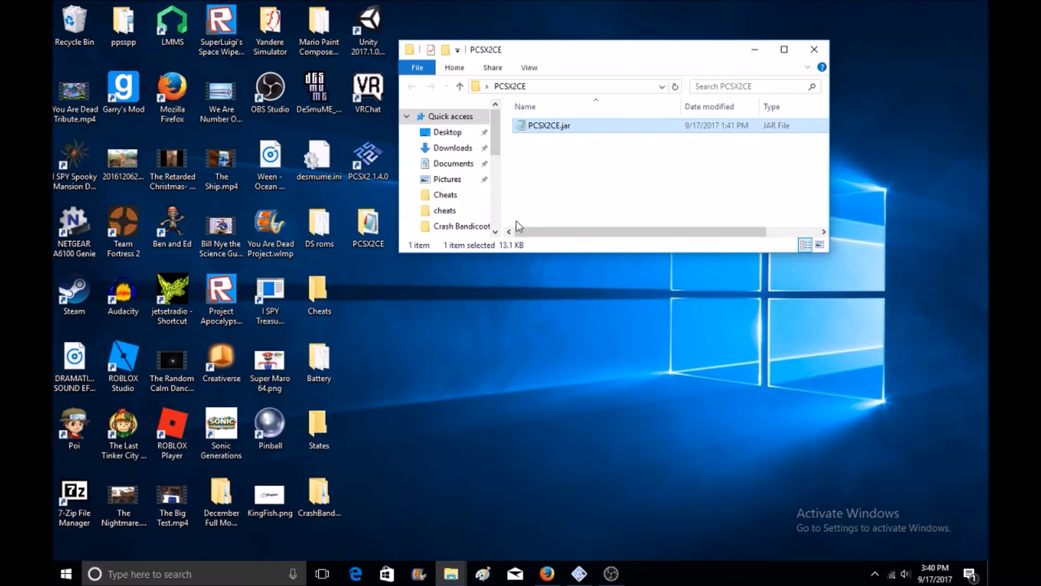
Step: Convert the 'Loader' raw cheat codes into PCSX2 patch lines and clear the raw input
{"action": "double_click", "coordinate": [547, 125]}
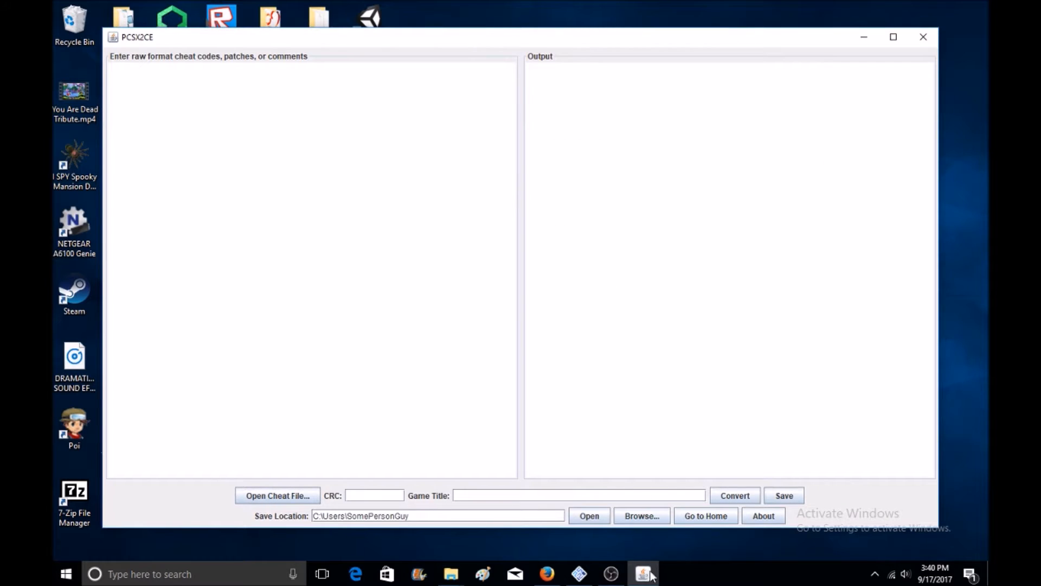
{"action": "left_click", "coordinate": [547, 574]}
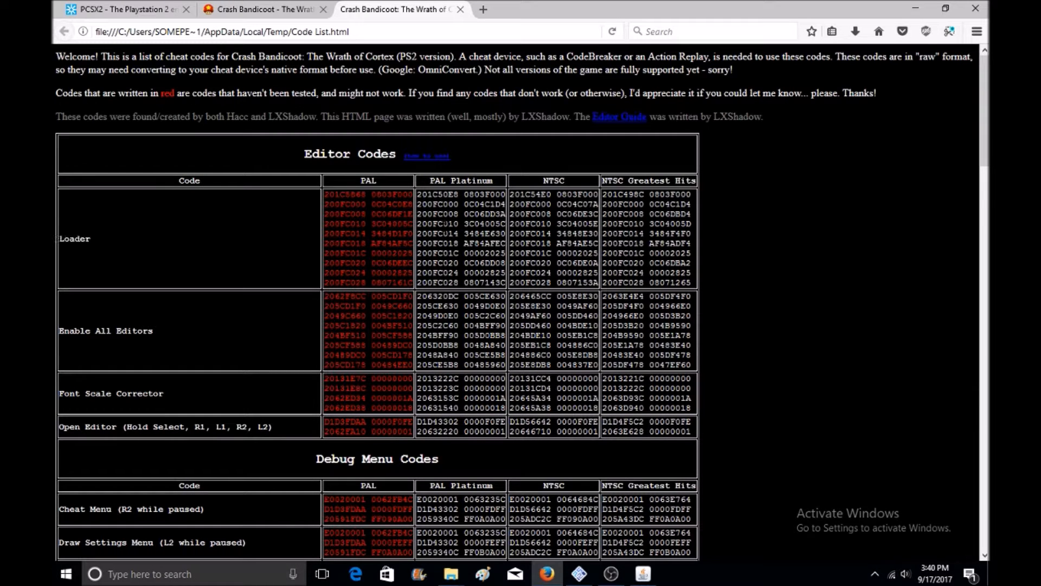
{"action": "left_click", "coordinate": [641, 574]}
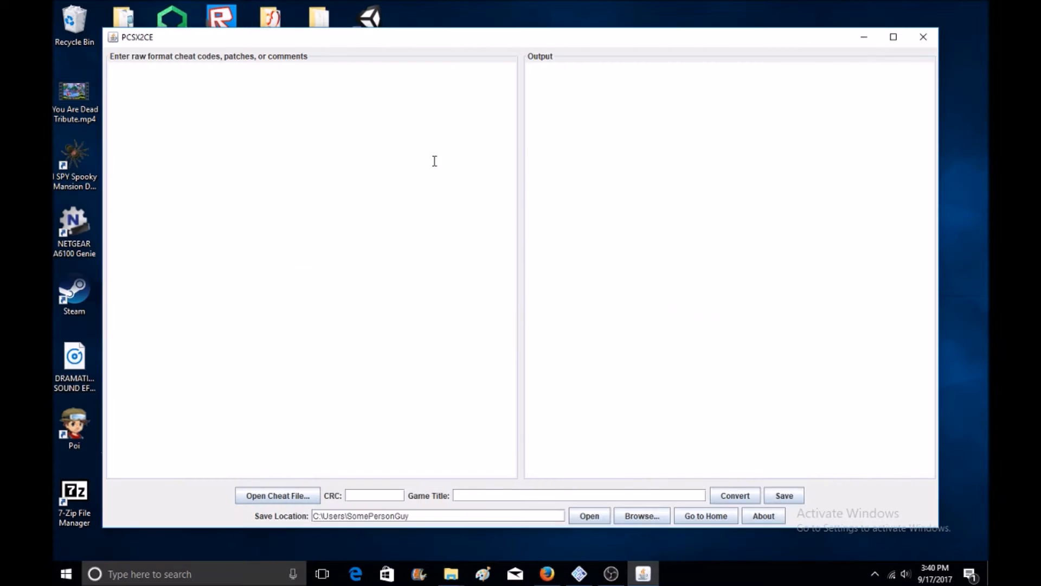
{"action": "type", "text": "Loader"}
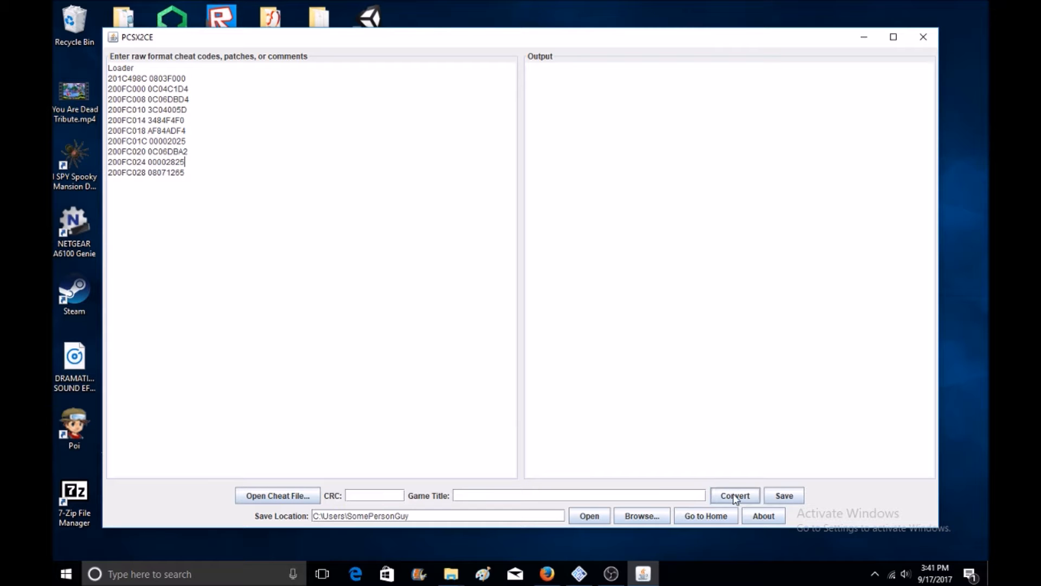
{"action": "left_click", "coordinate": [734, 495]}
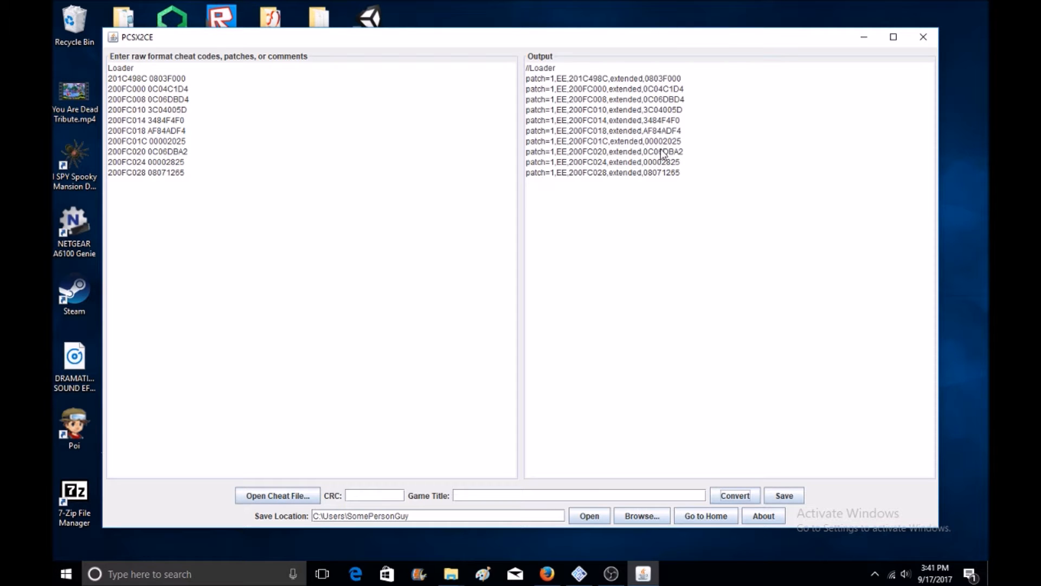
{"action": "left_click", "coordinate": [398, 8]}
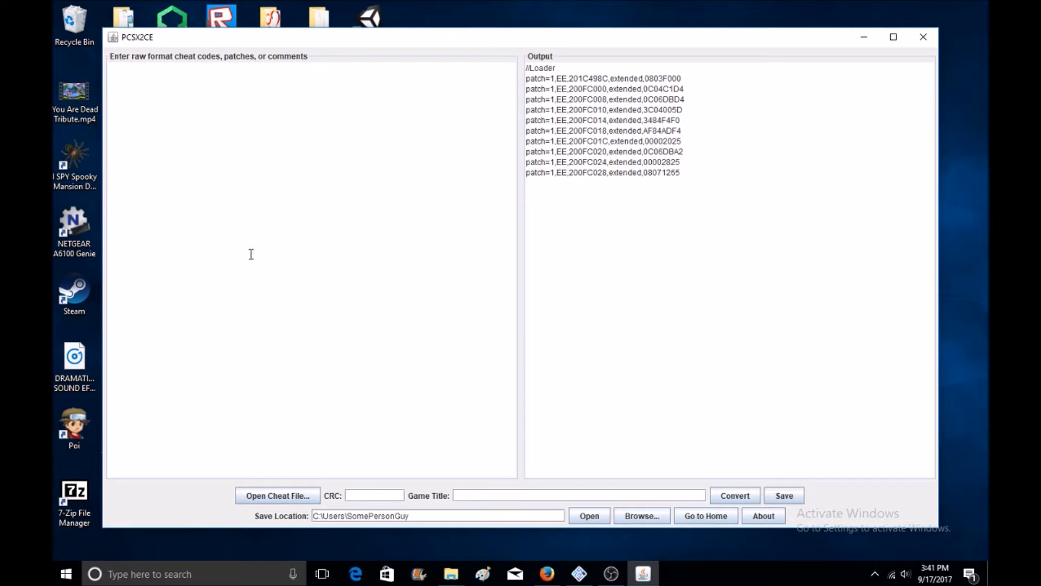
{"action": "mouse_move", "coordinate": [433, 463]}
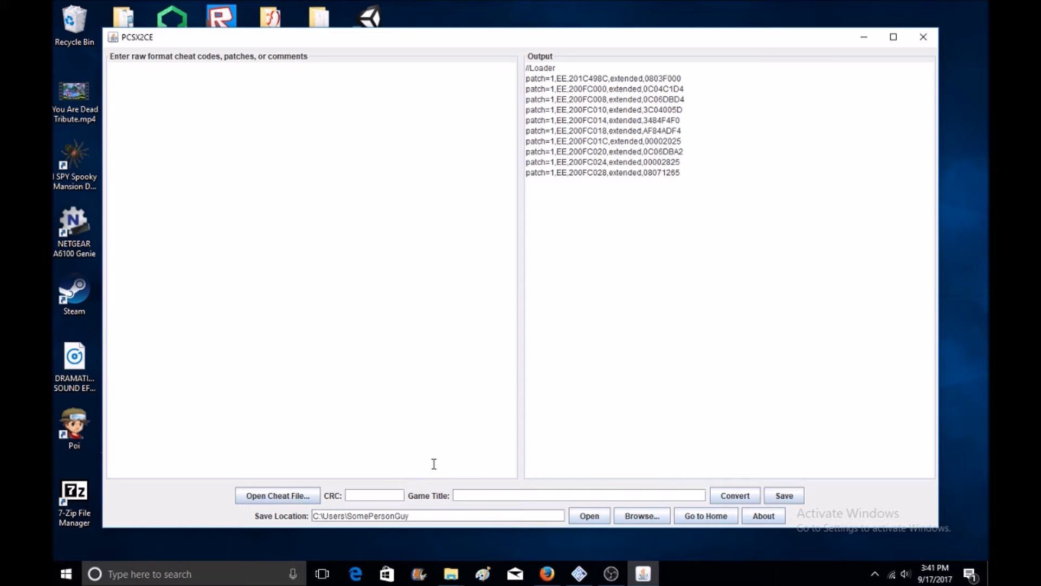
Step: Load 103B5706.pnach from the cheats folder to review its codes, then clear the code text
{"action": "left_click", "coordinate": [276, 496]}
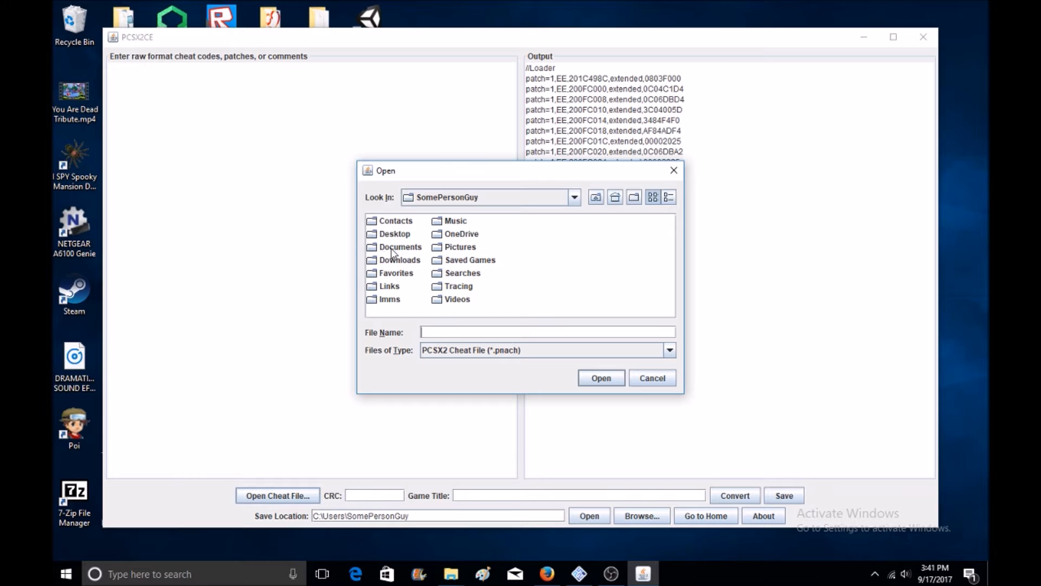
{"action": "left_click", "coordinate": [400, 246]}
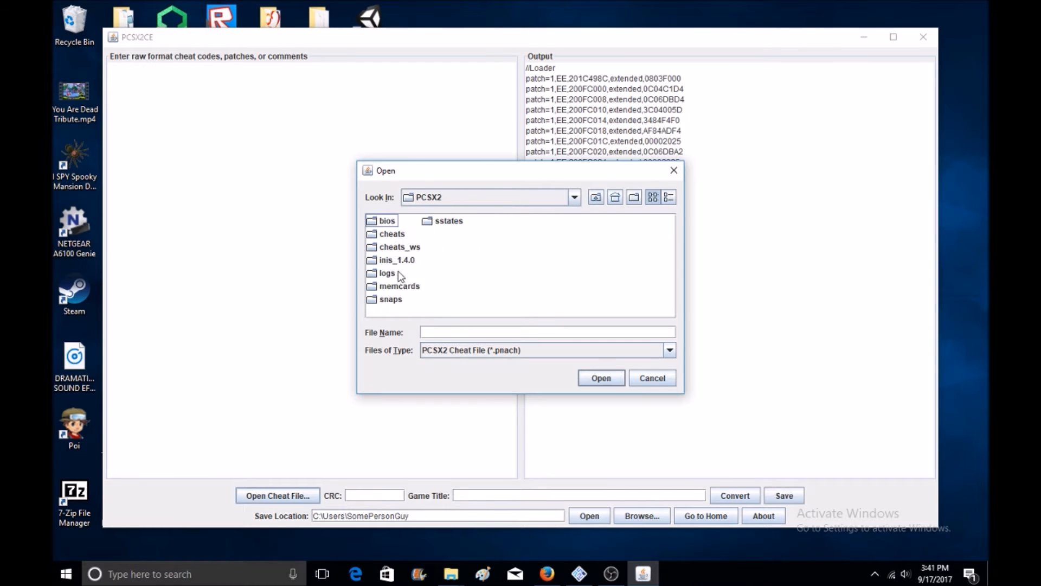
{"action": "double_click", "coordinate": [392, 233]}
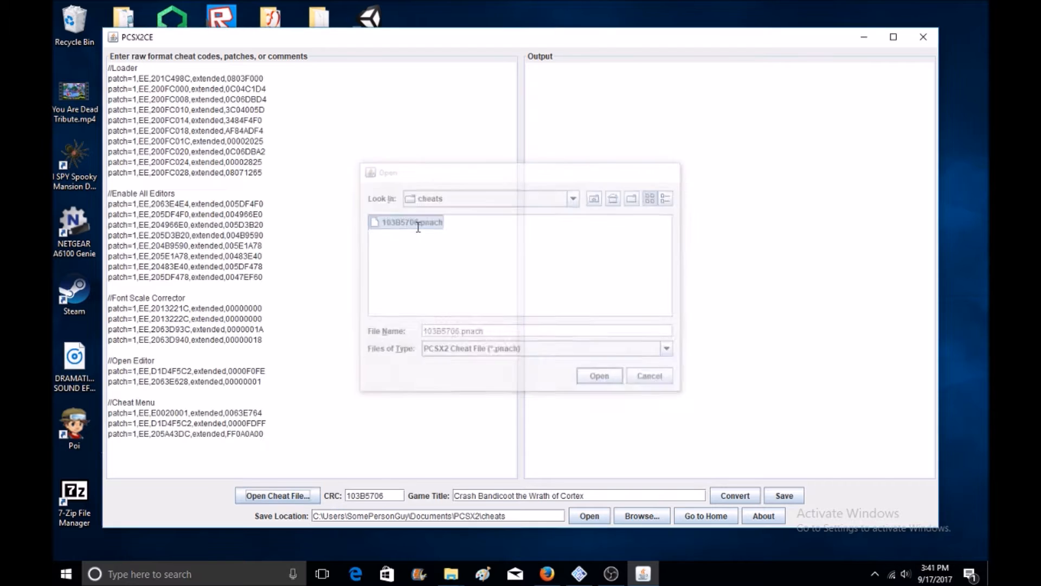
{"action": "left_click", "coordinate": [596, 375]}
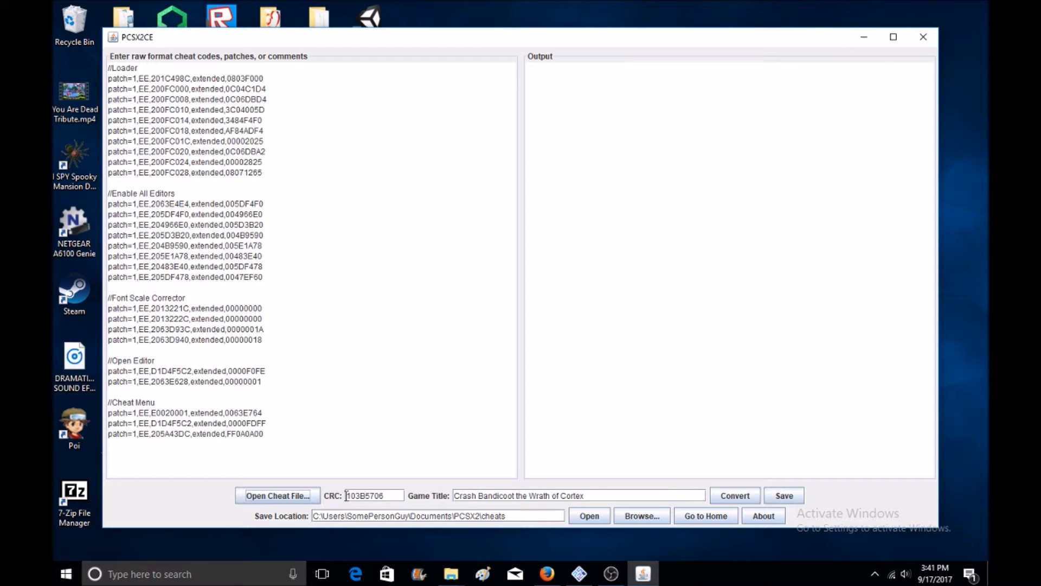
{"action": "mouse_move", "coordinate": [375, 496]}
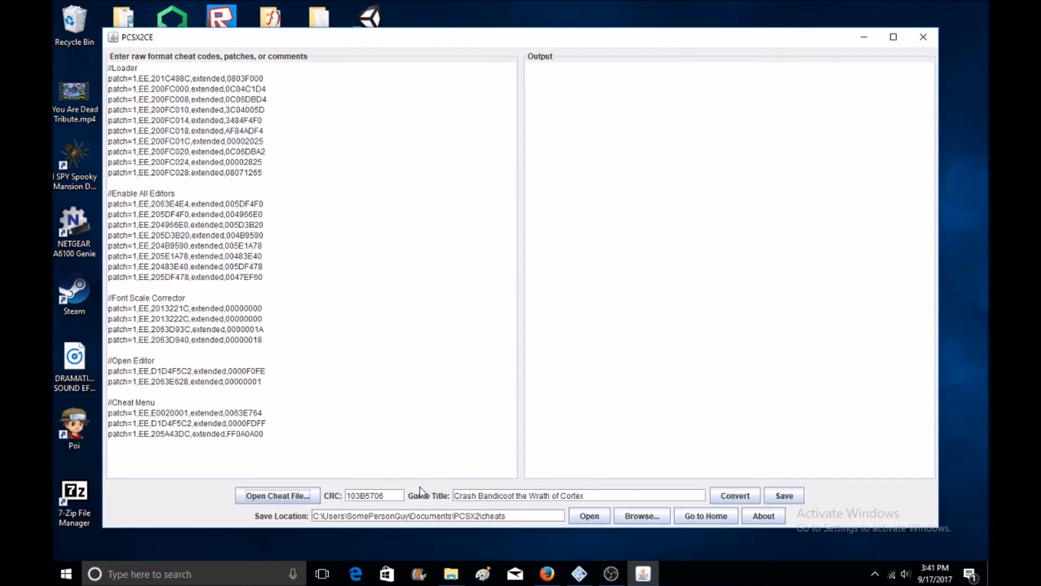
{"action": "mouse_move", "coordinate": [365, 437]}
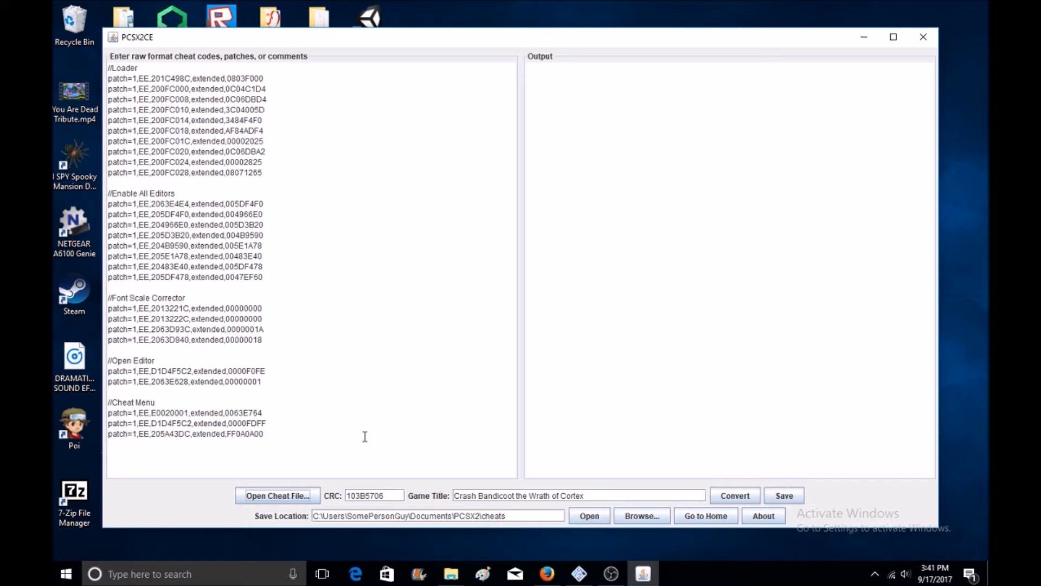
{"action": "key", "text": "ctrl+a"}
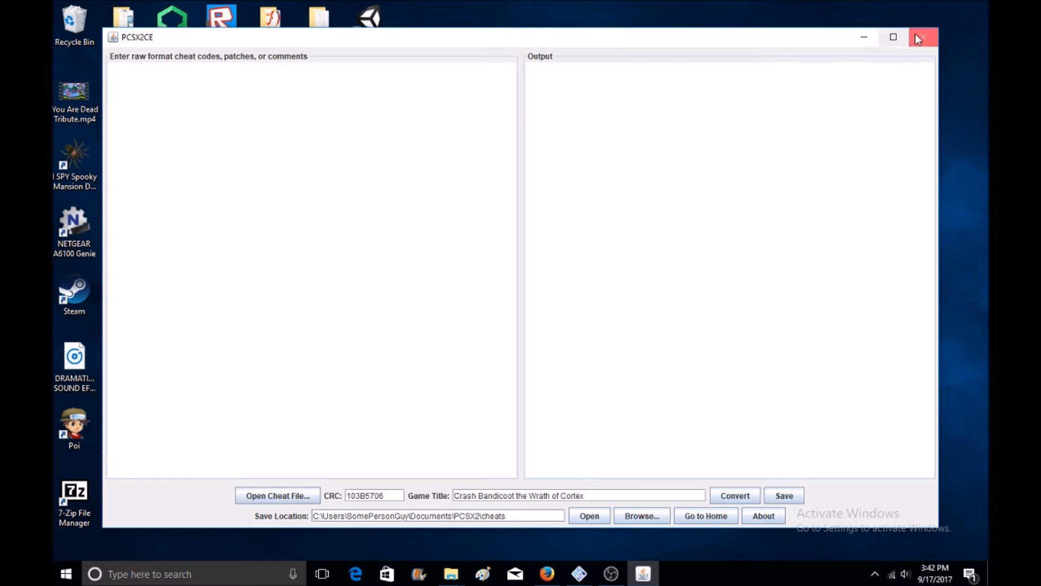
Step: Close PCSX2CE, dismiss its PCSX2CE.ini write-permission error, and close the folder window
{"action": "left_click", "coordinate": [921, 37]}
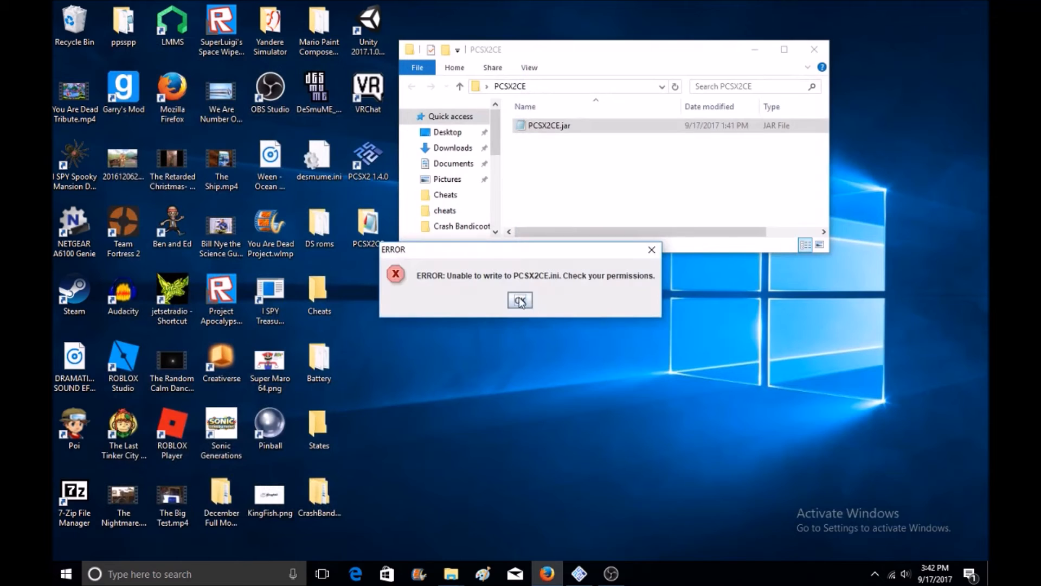
{"action": "left_click", "coordinate": [520, 301]}
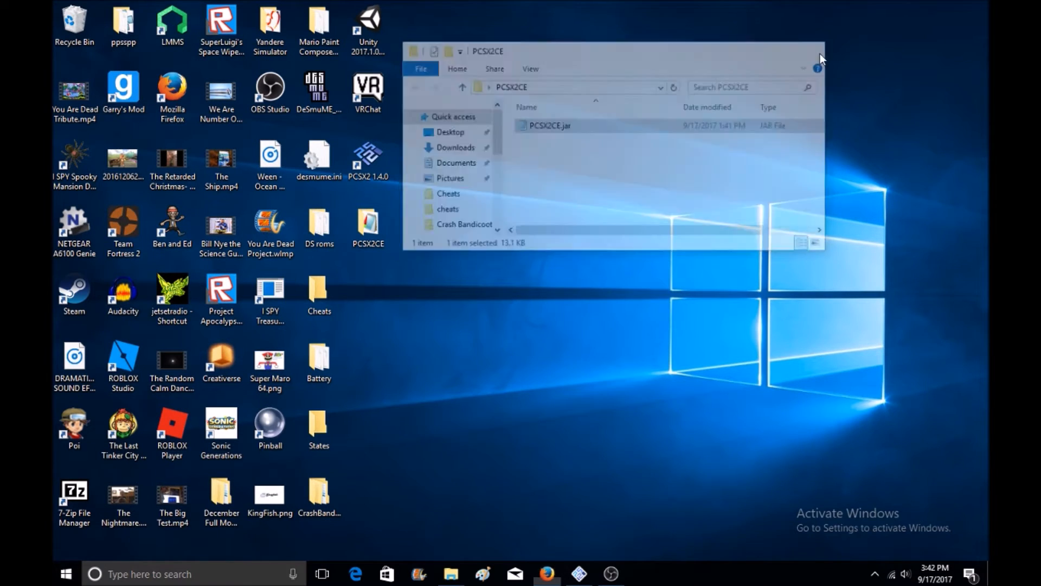
{"action": "left_click", "coordinate": [820, 51]}
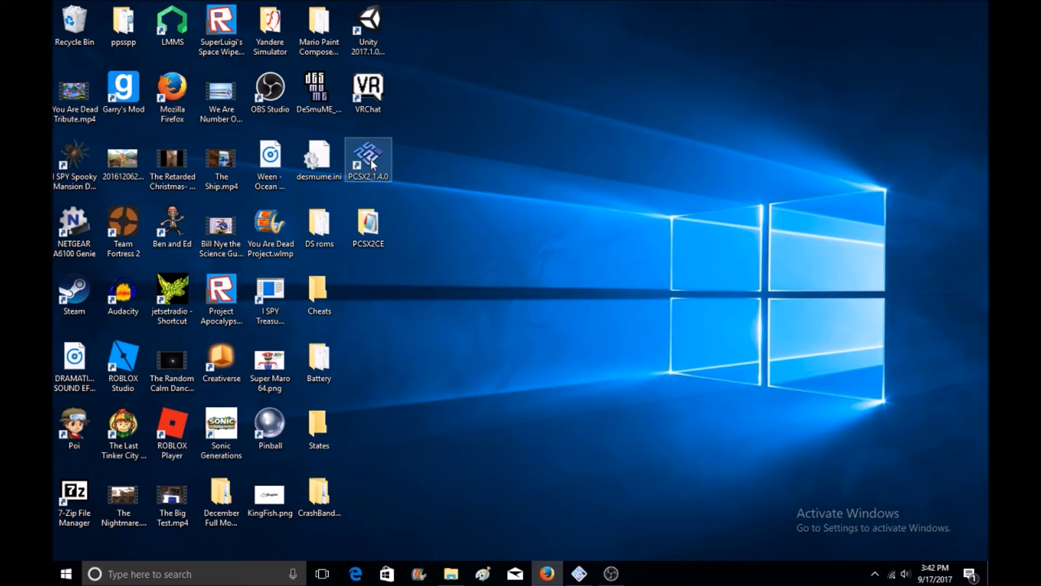
Step: Launch PCSX2 1.4.0, enable cheats, fast-boot the CDVD, and maximize the game window
{"action": "double_click", "coordinate": [368, 159]}
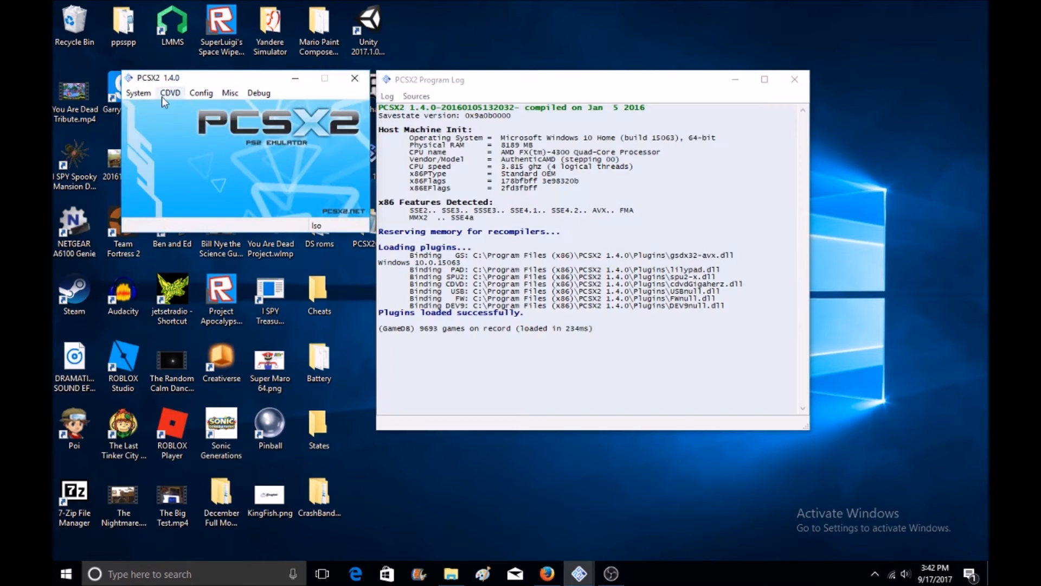
{"action": "left_click", "coordinate": [138, 93]}
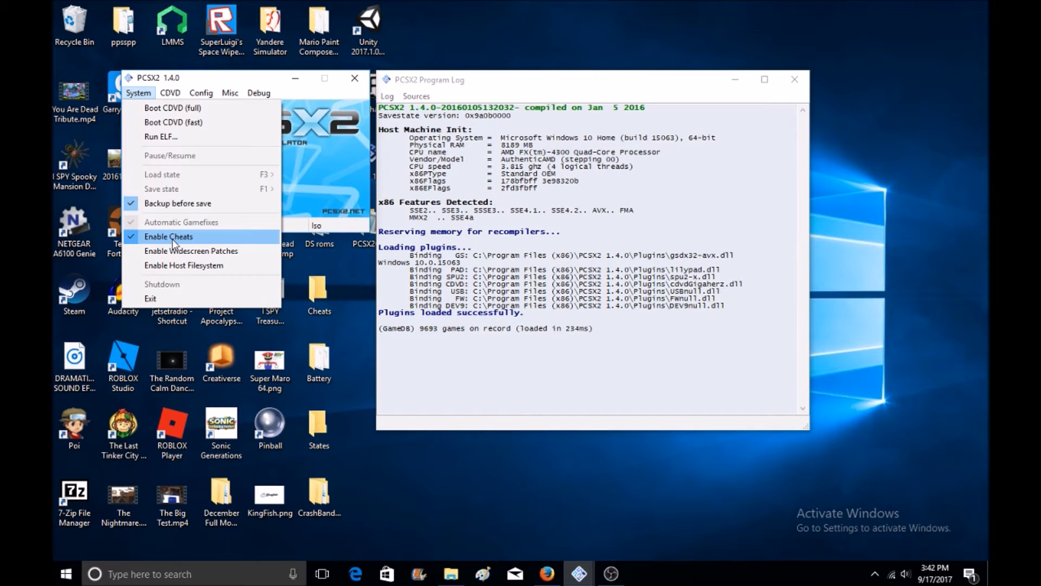
{"action": "mouse_move", "coordinate": [174, 123]}
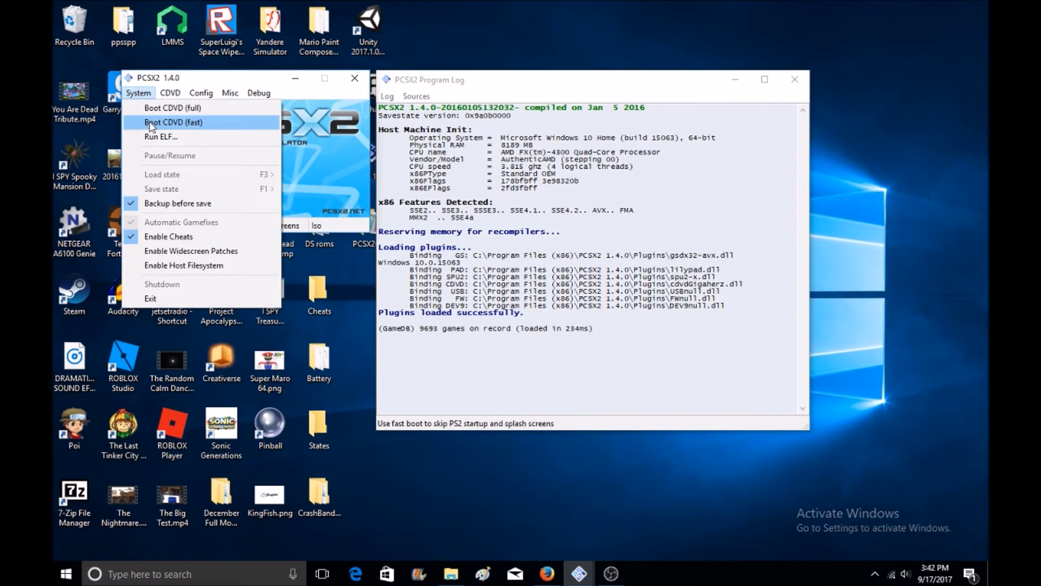
{"action": "left_click", "coordinate": [173, 122]}
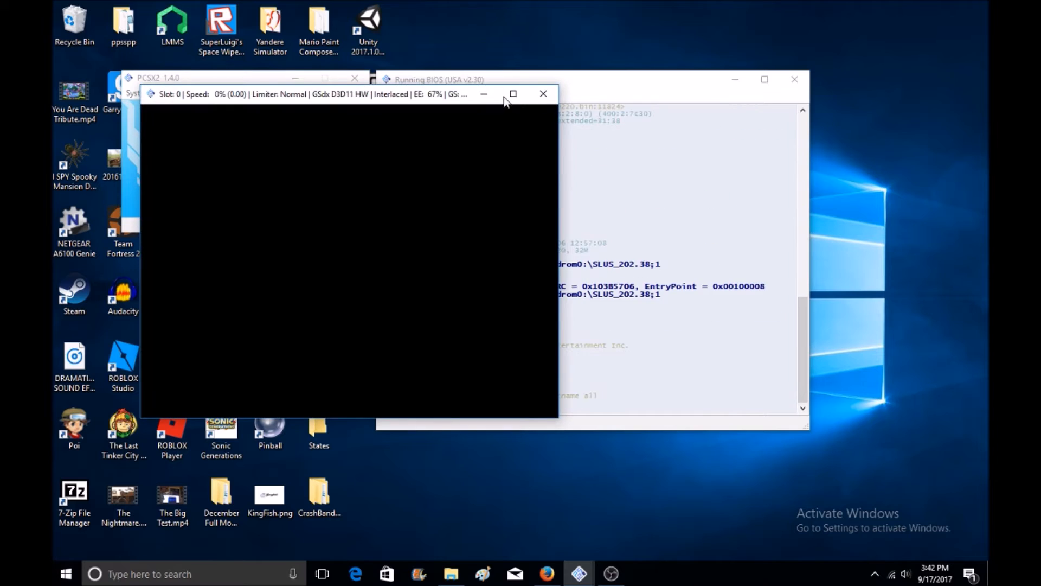
{"action": "left_click", "coordinate": [512, 93]}
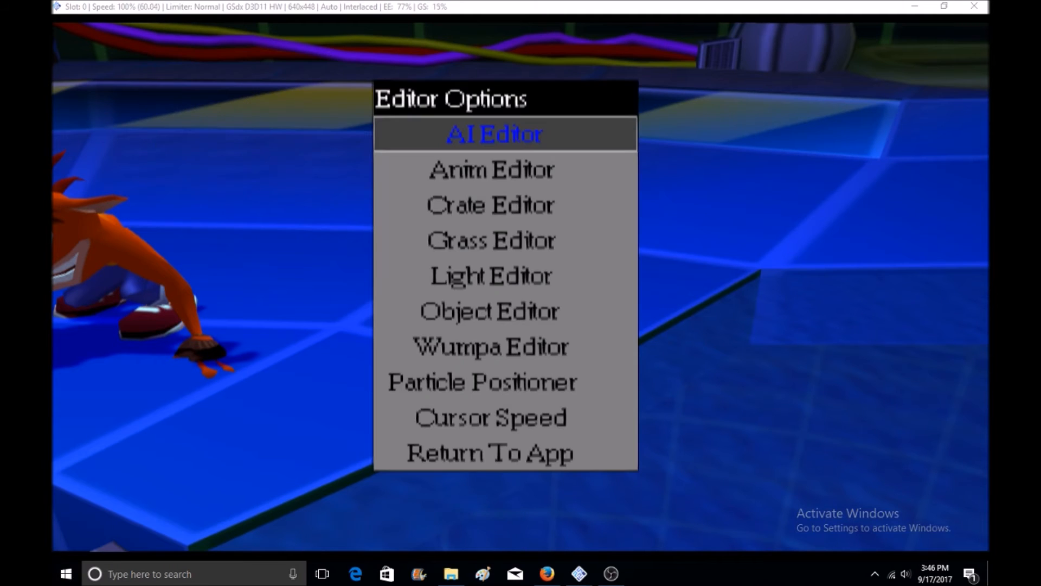
{"action": "mouse_move", "coordinate": [490, 170]}
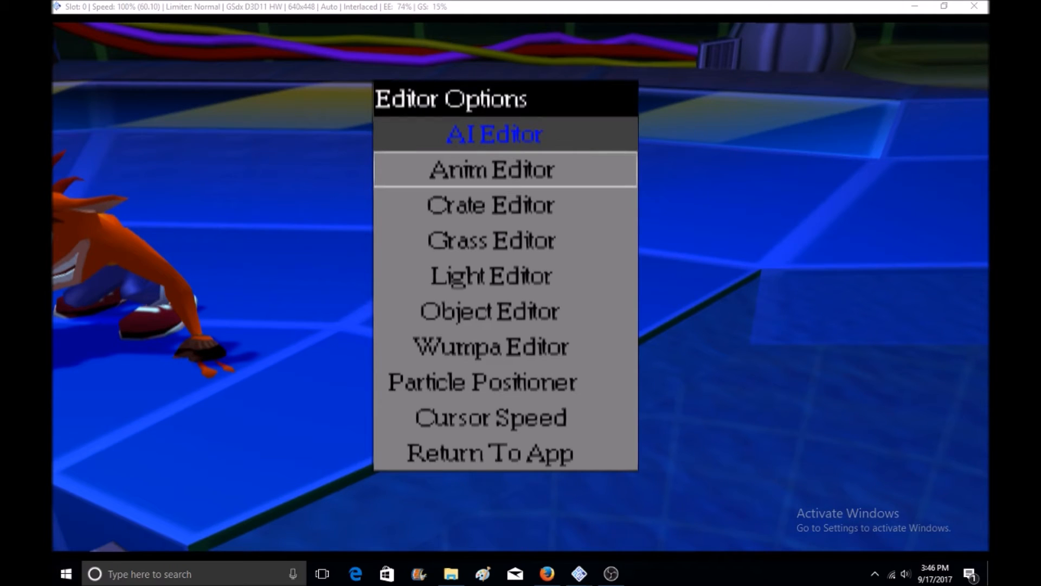
{"action": "mouse_move", "coordinate": [490, 312]}
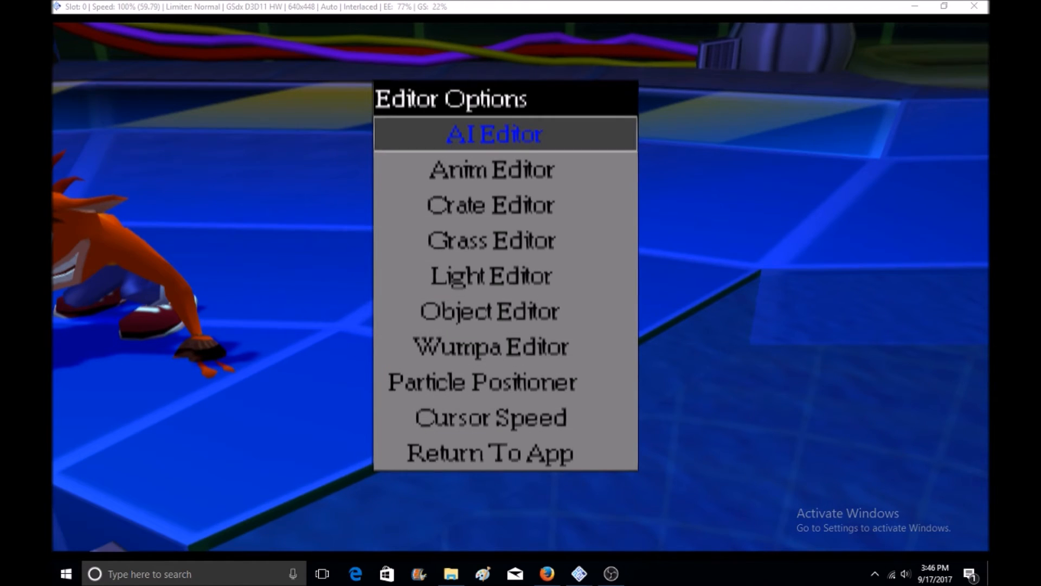
Step: Bring up the cheat-unlocked Editor Options menu, moving between AI Editor and Anim Editor
{"action": "left_click", "coordinate": [492, 133]}
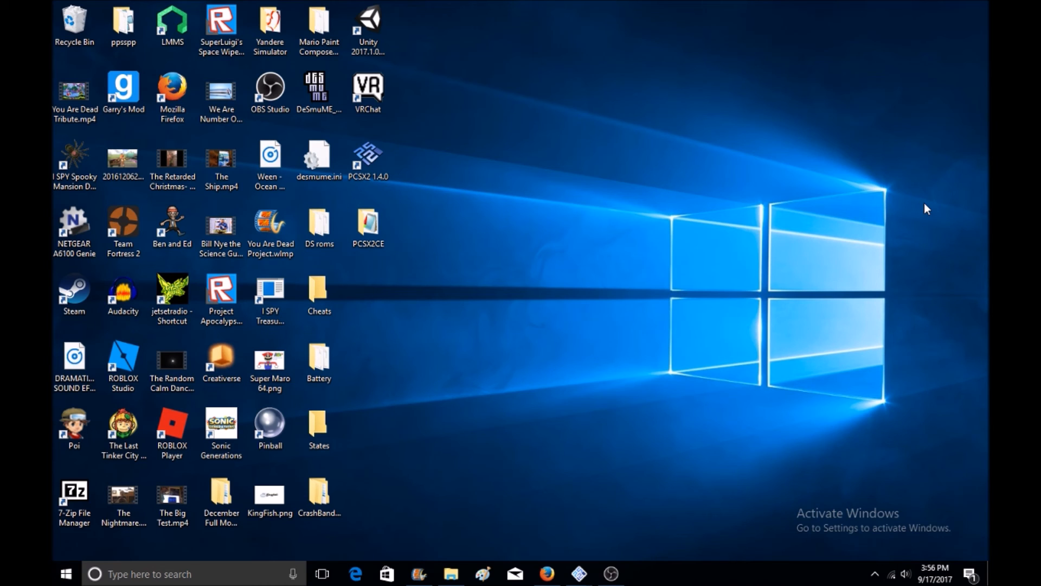
{"action": "mouse_move", "coordinate": [747, 343]}
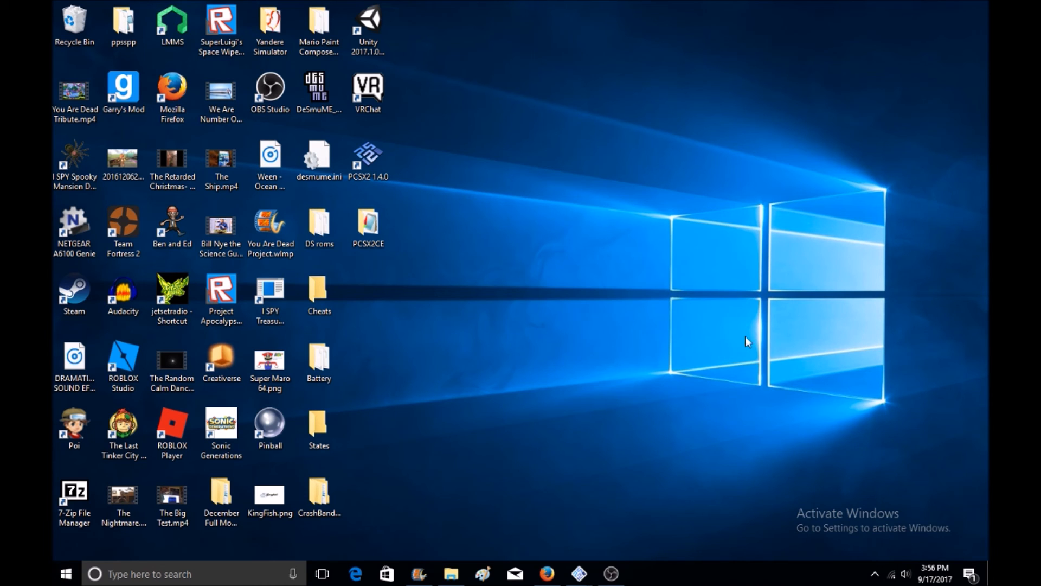